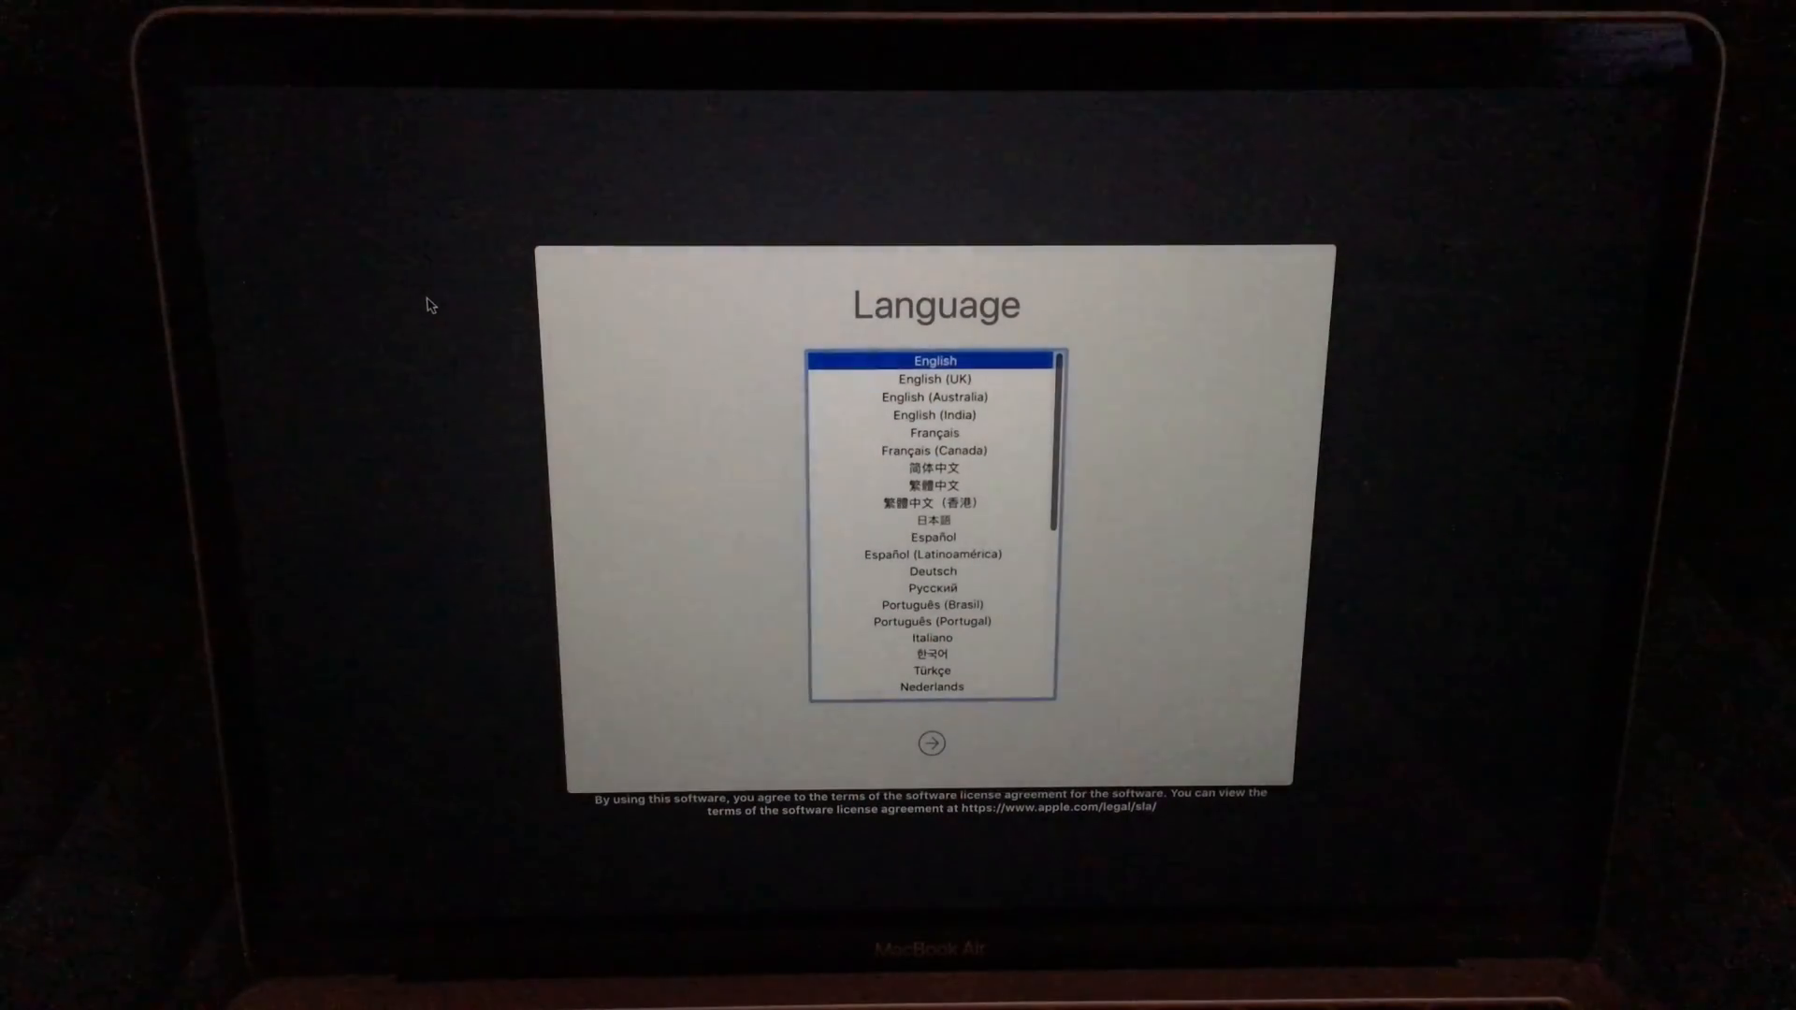
- Keep English as the recovery language and continue to macOS Utilities
click(931, 742)
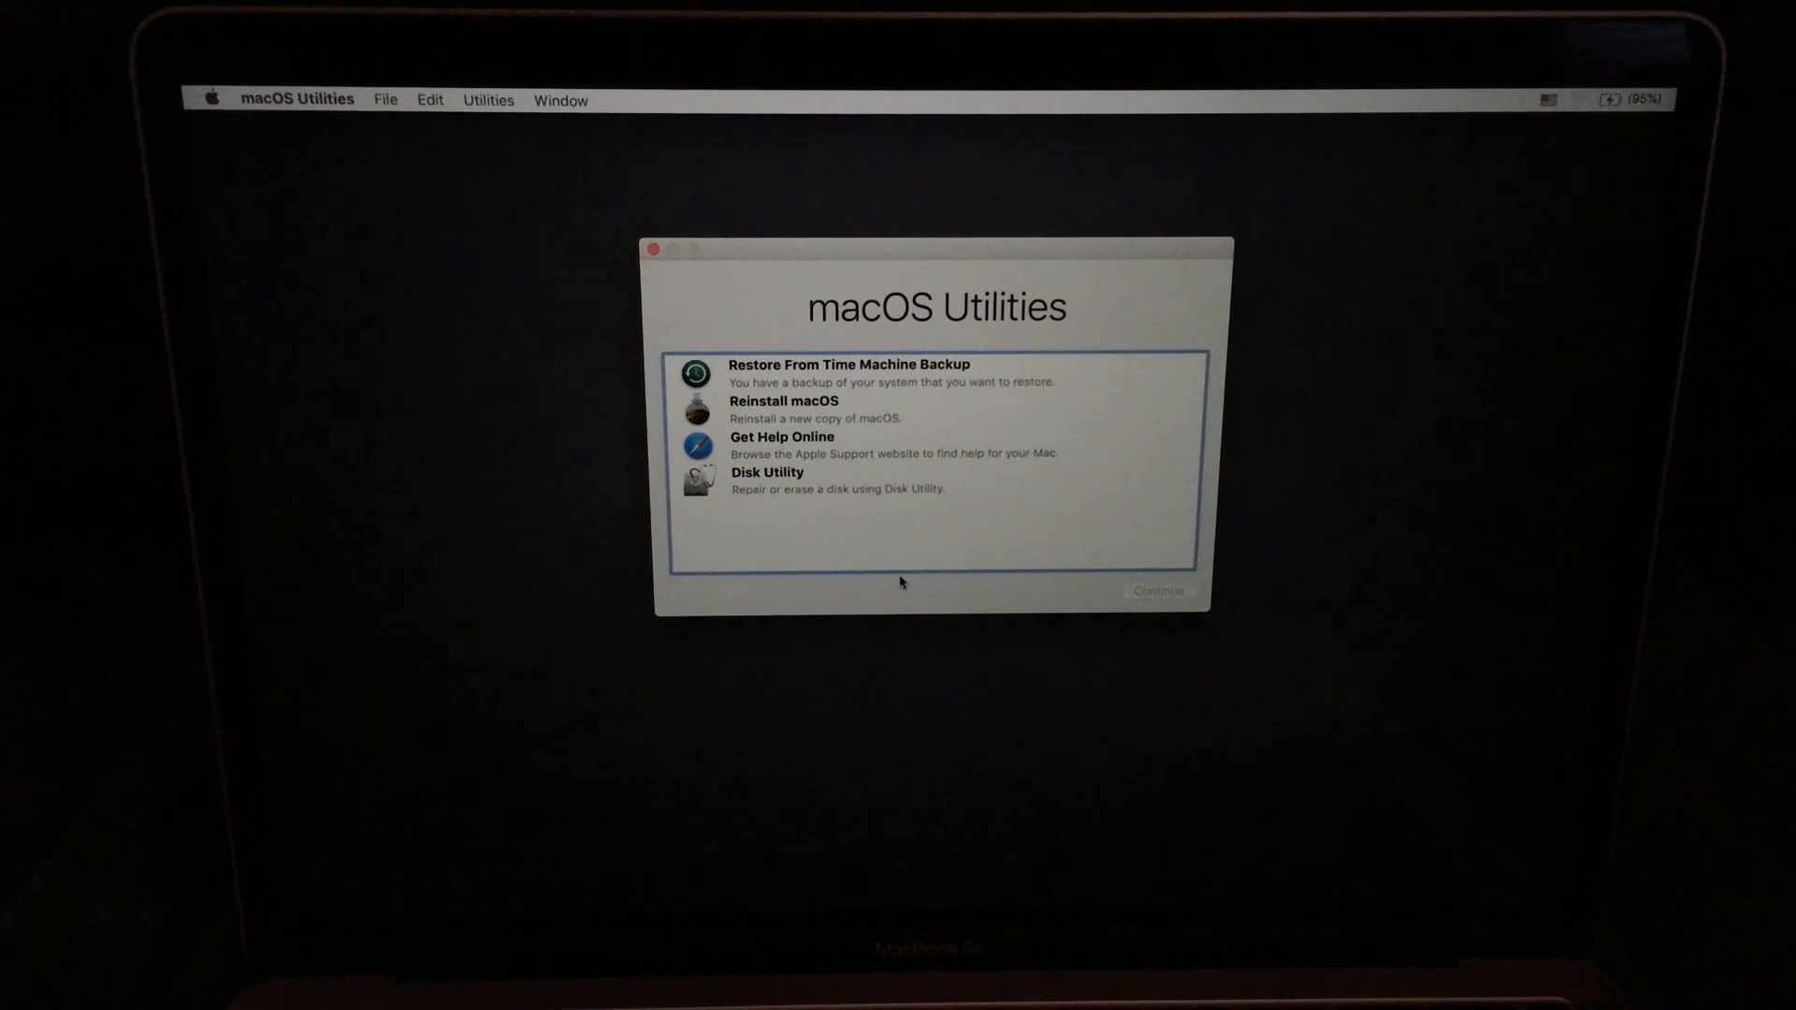
- Launch Disk Utility from the macOS Utilities list
click(767, 471)
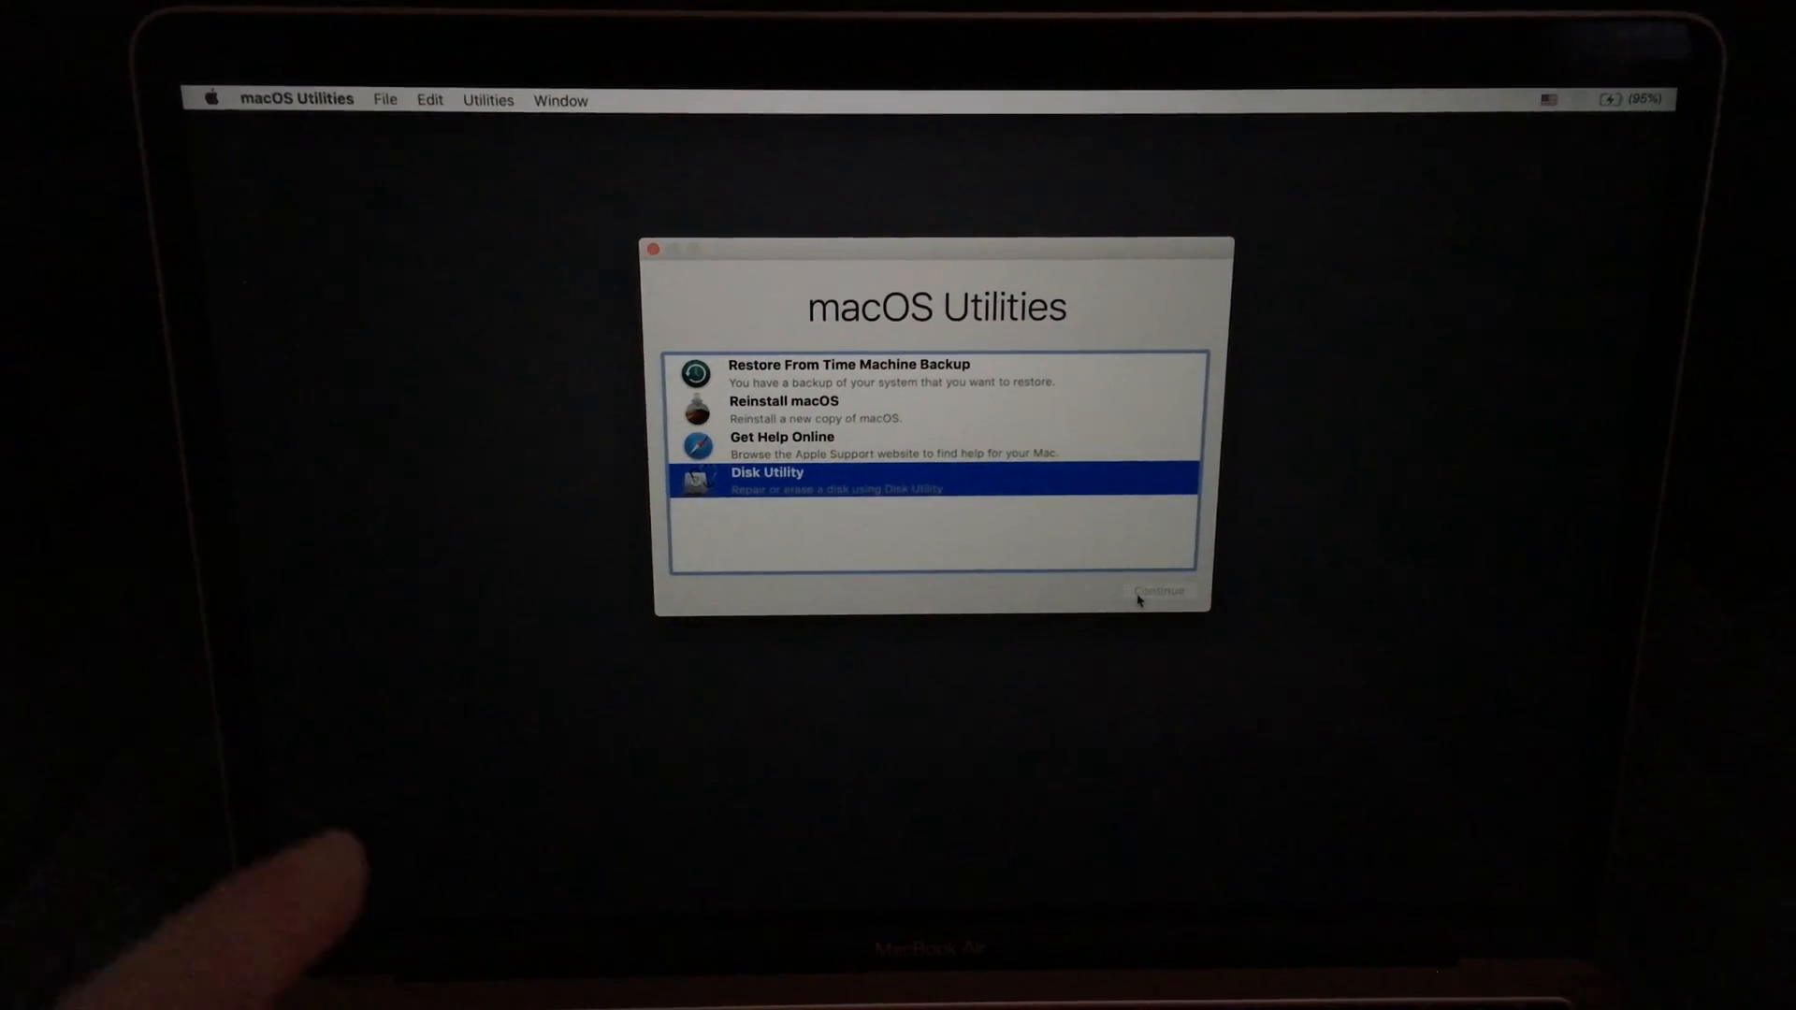
click(1158, 591)
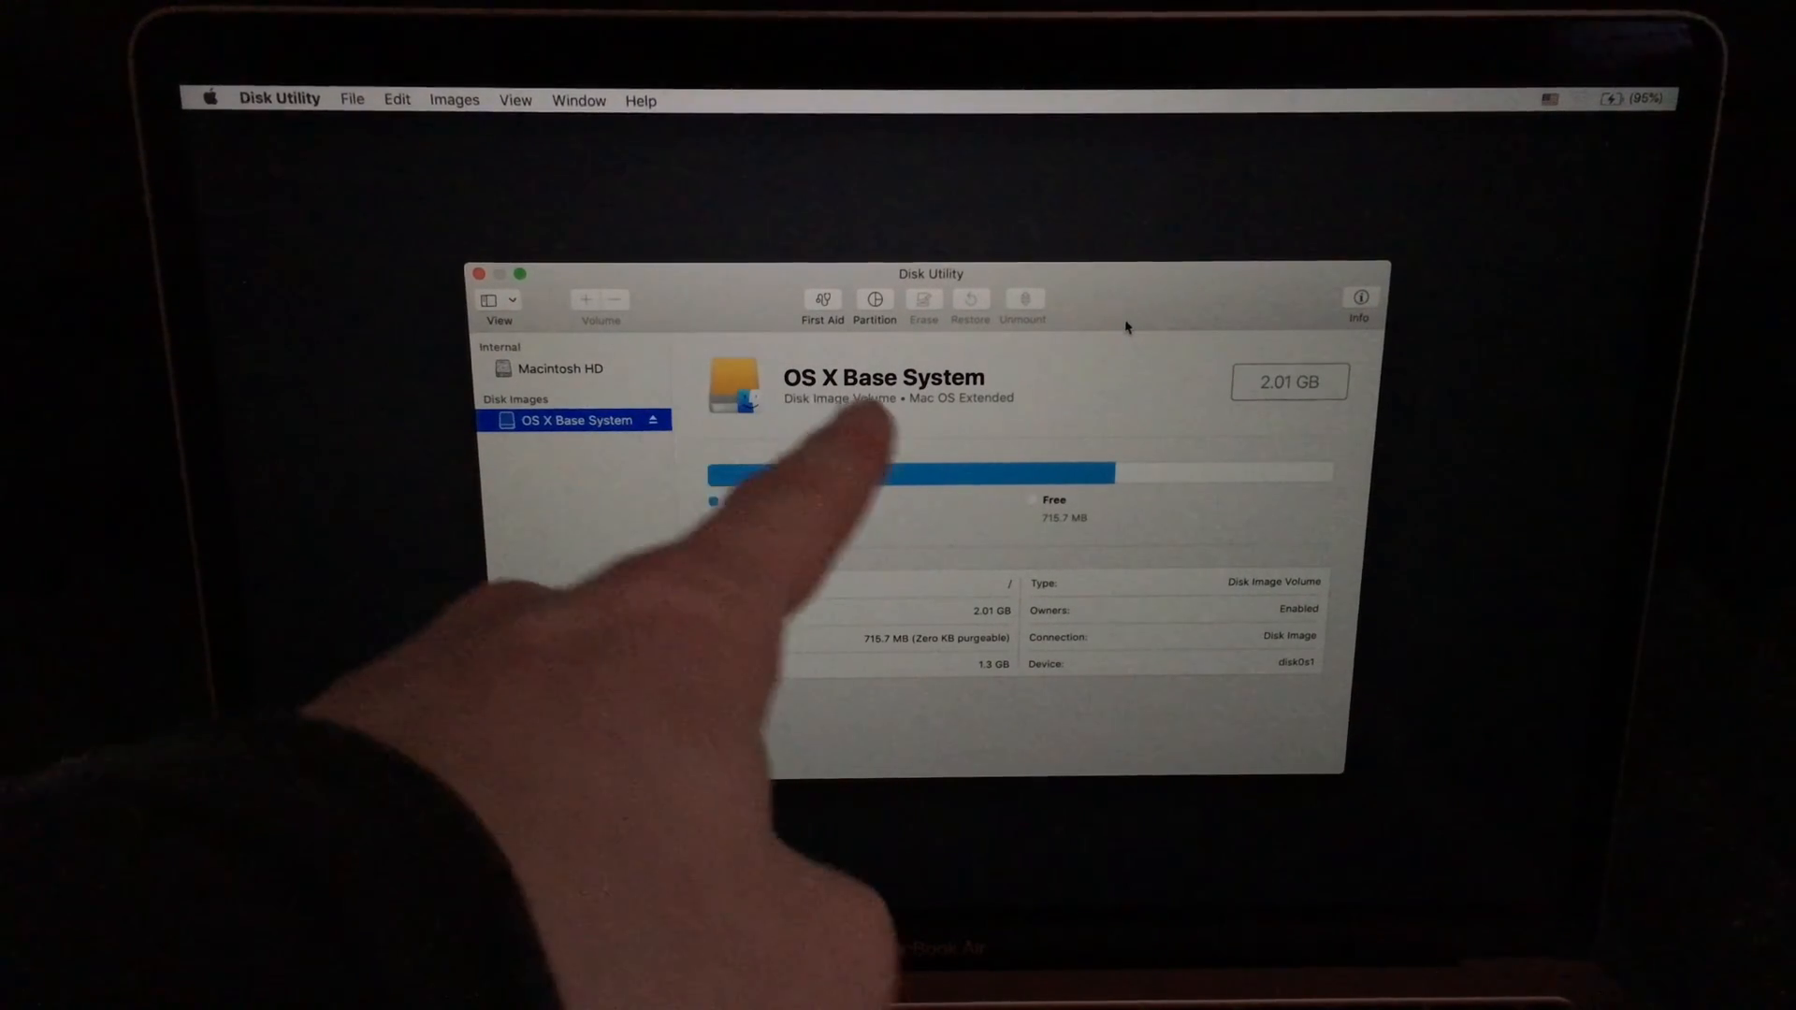
- Erase Macintosh HD as APFS keeping its name, then quit Disk Utility
click(565, 368)
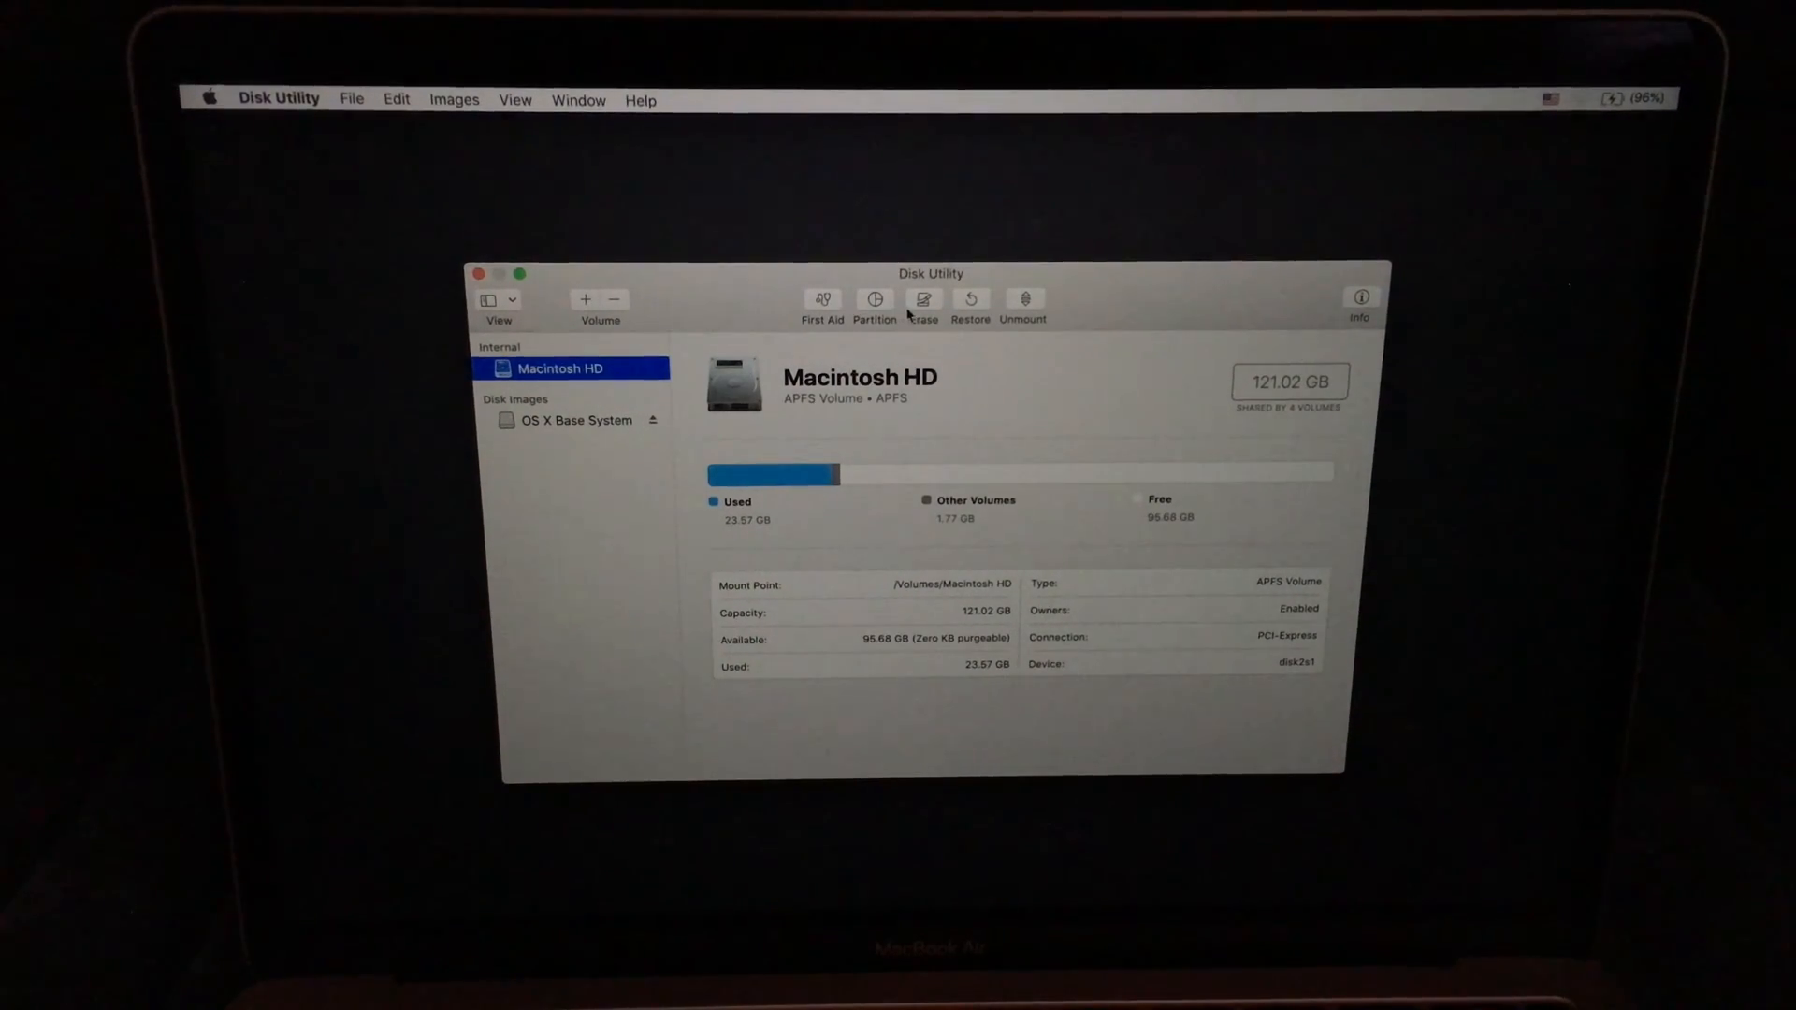
click(923, 303)
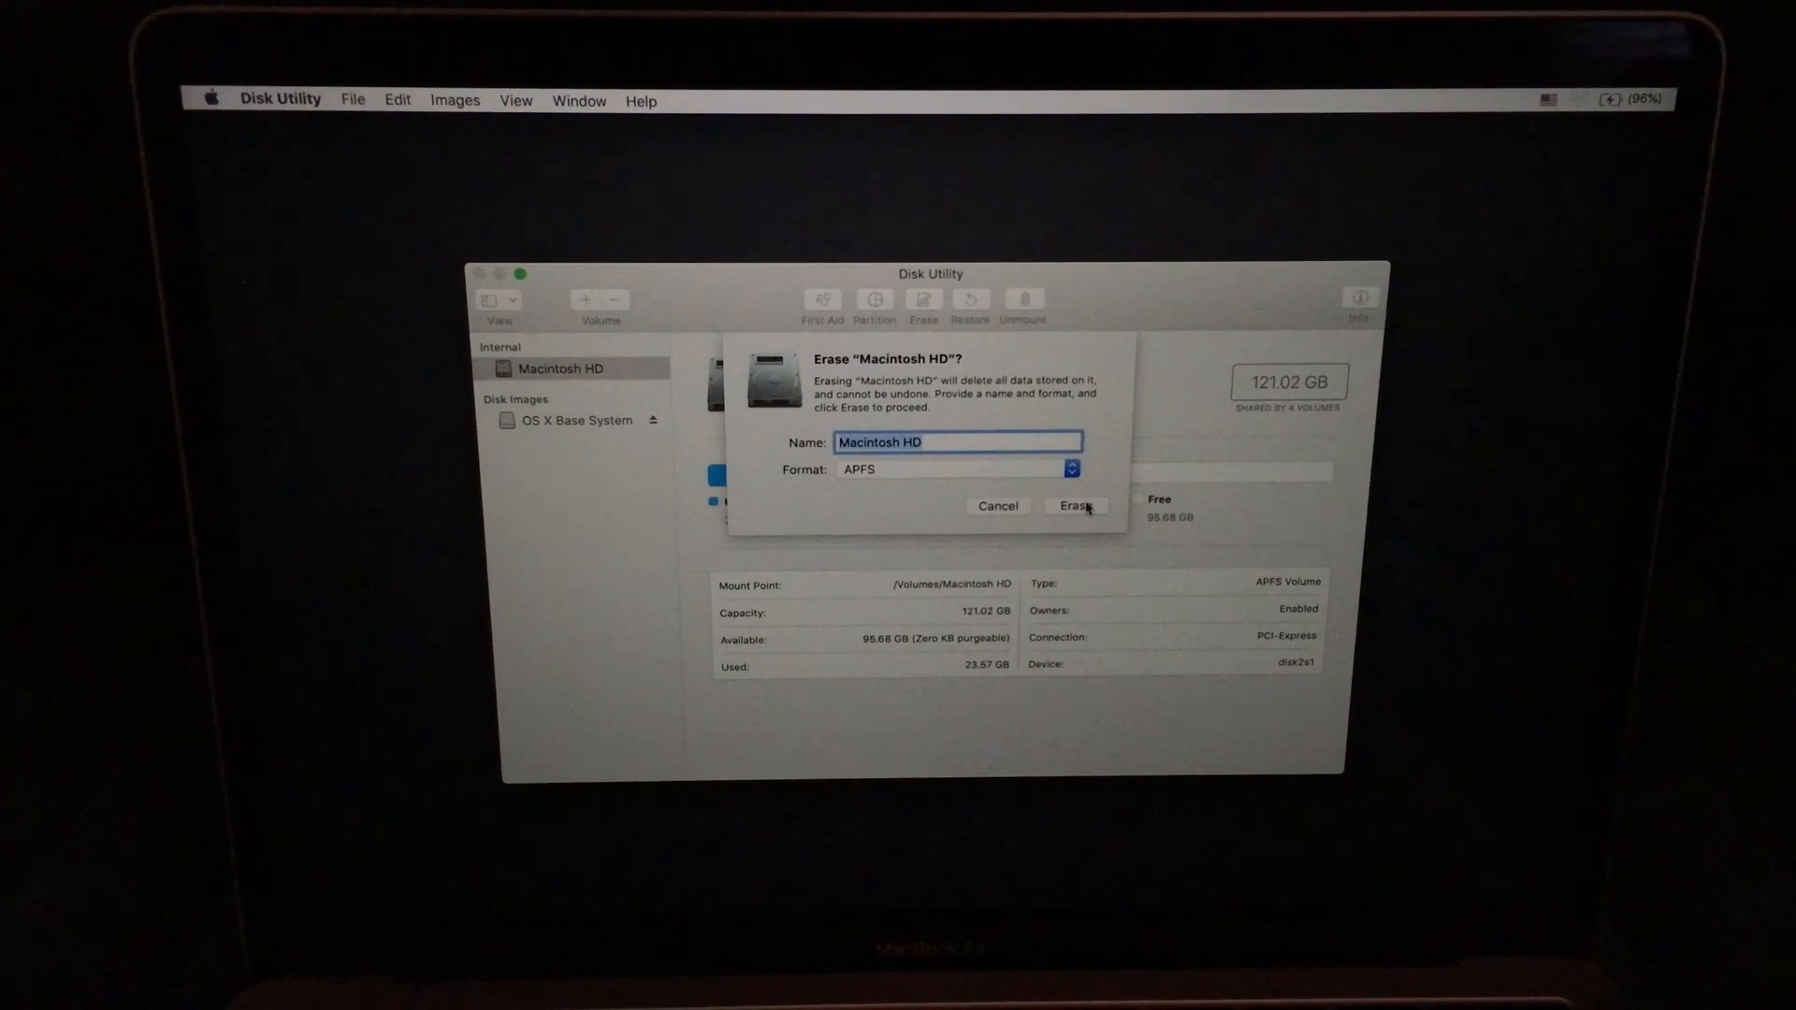
click(1073, 506)
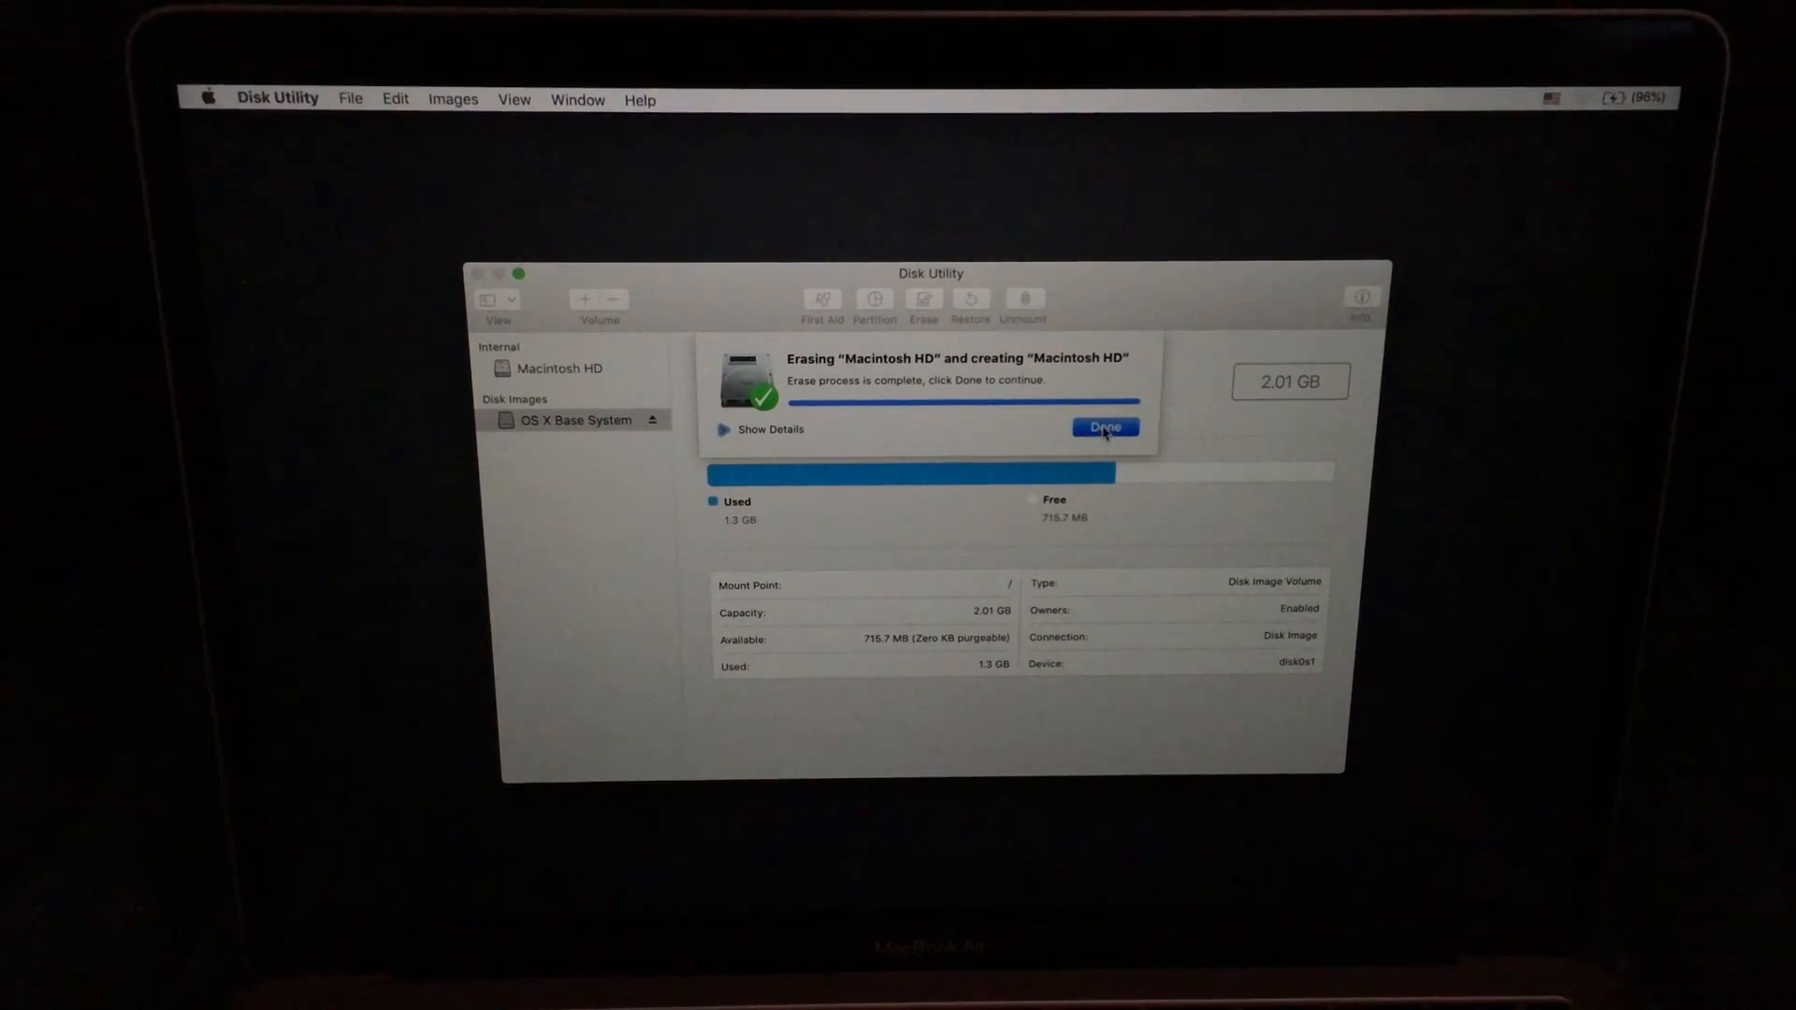
click(1102, 426)
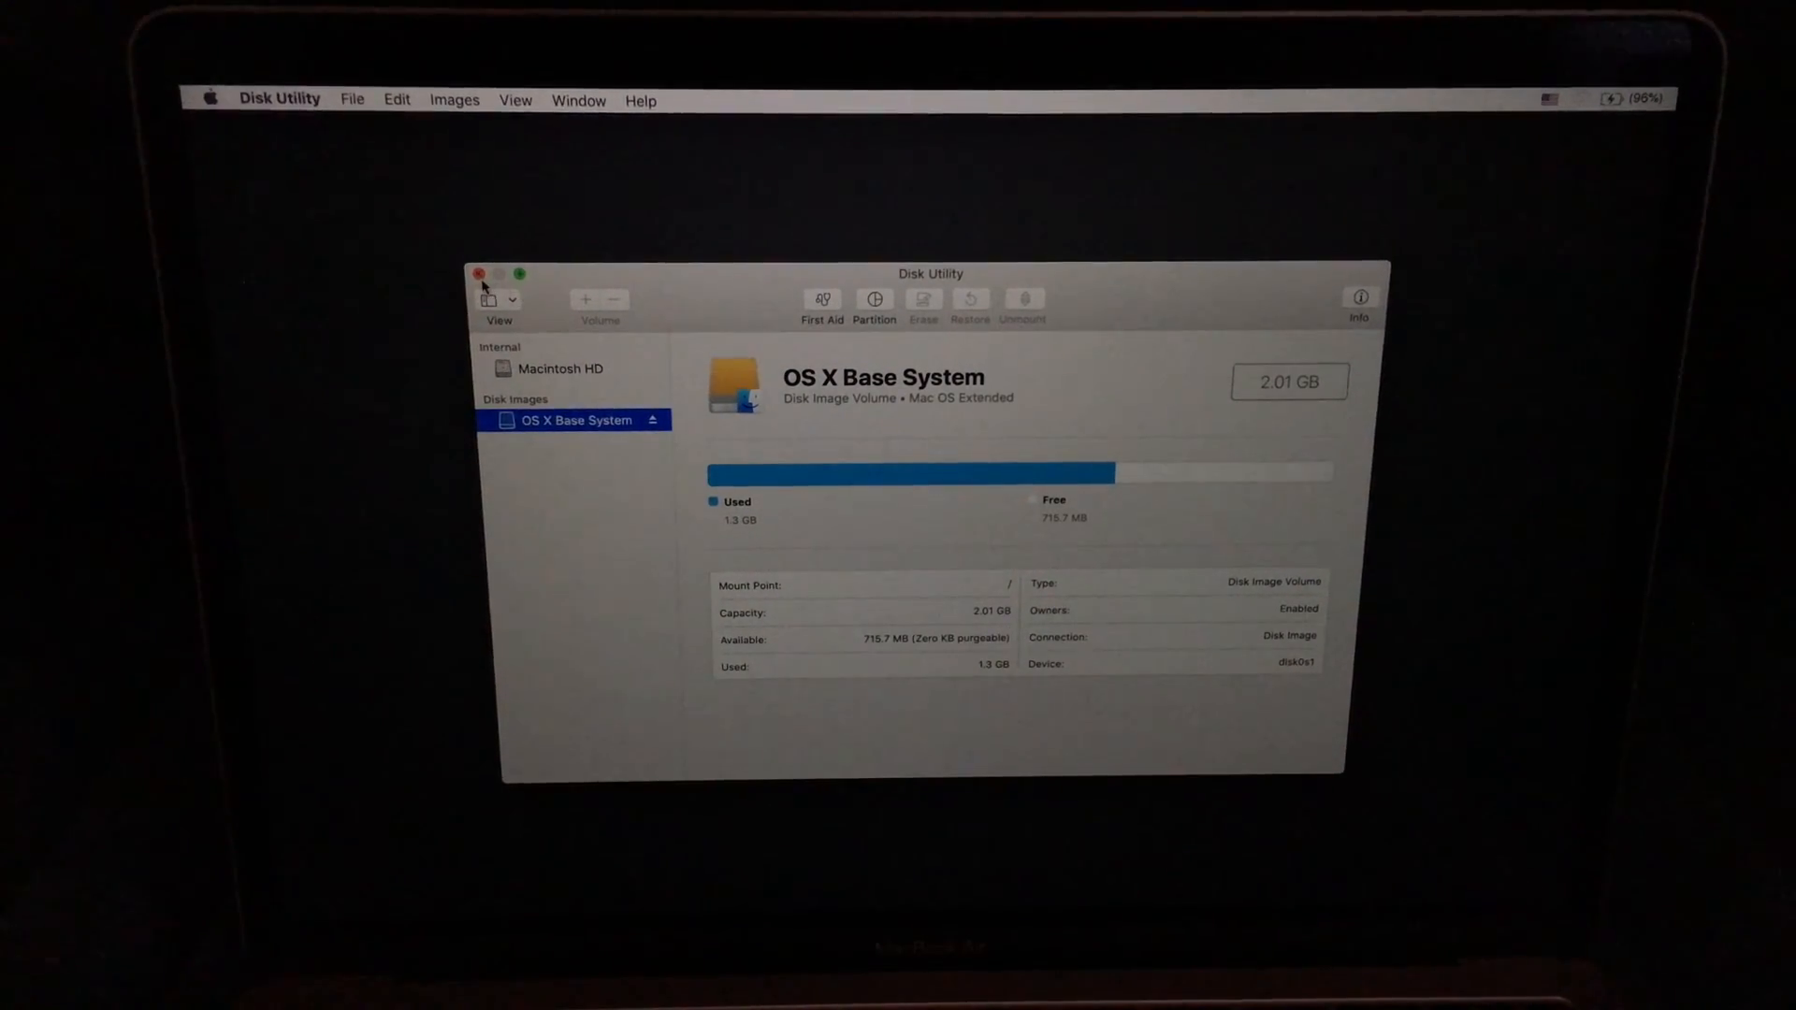
click(480, 274)
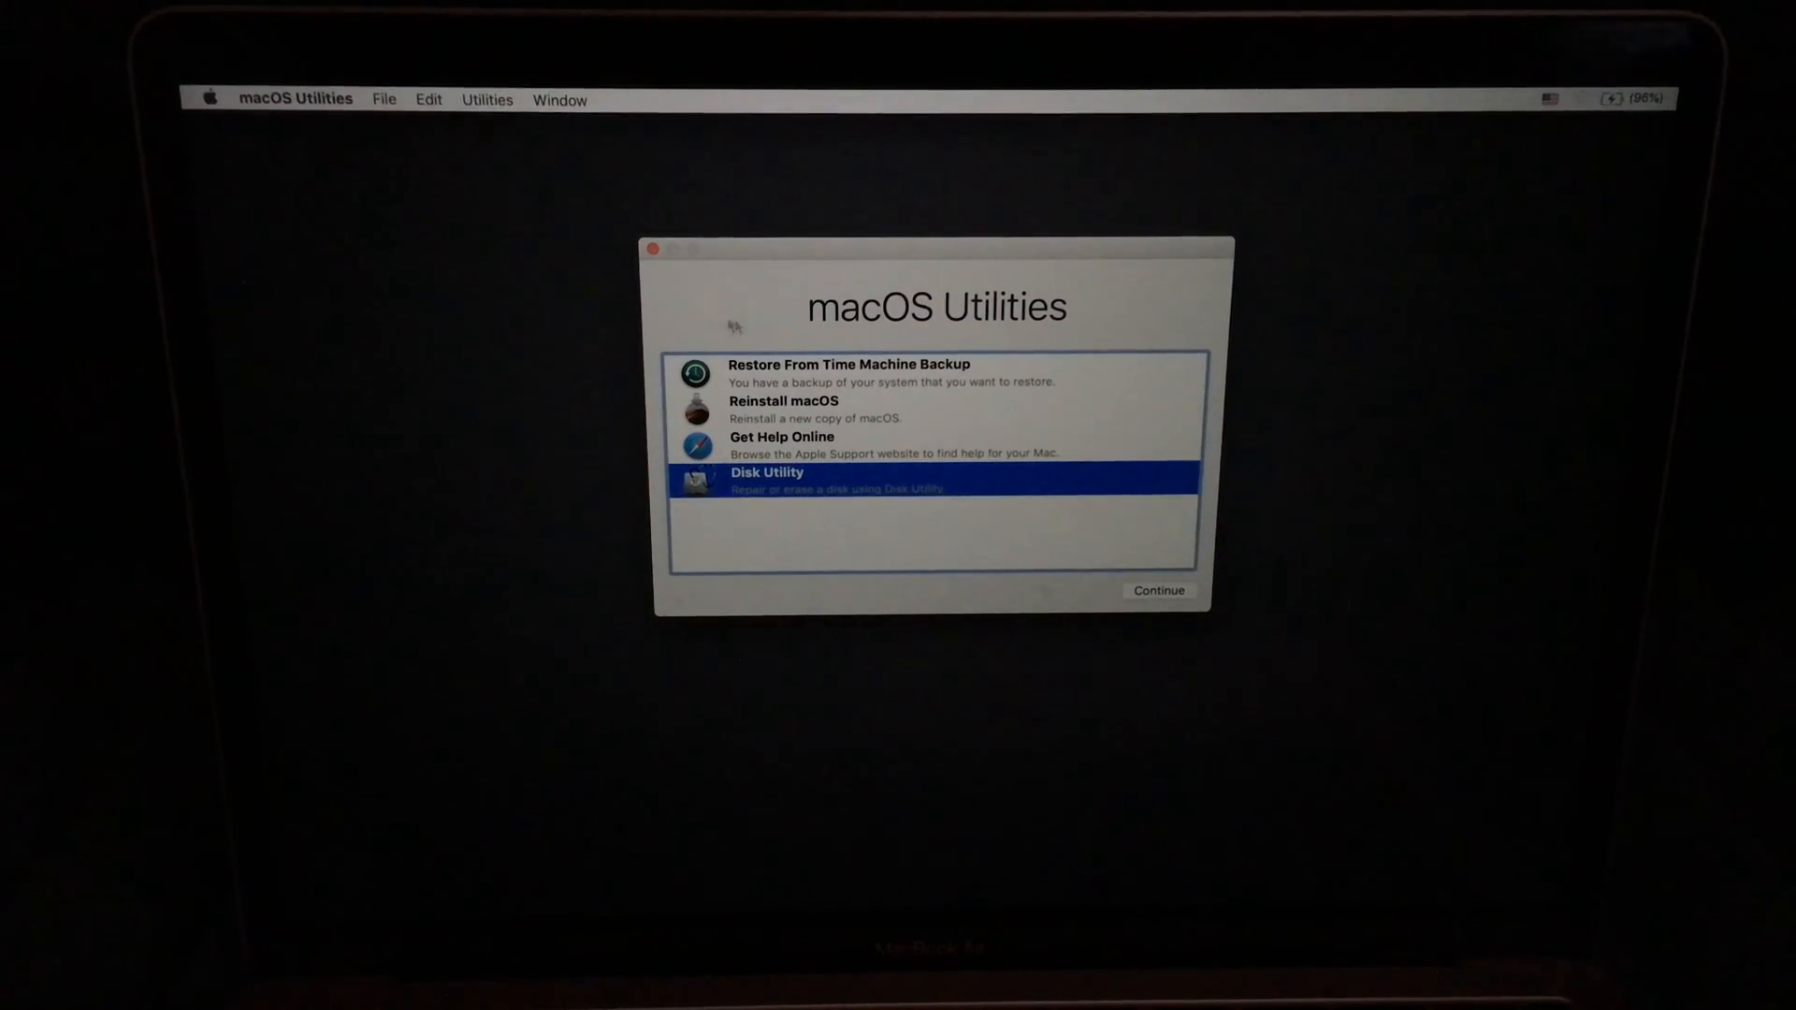
- Choose Reinstall macOS, verify the Wi-Fi connection, and launch the Mojave installer
click(784, 409)
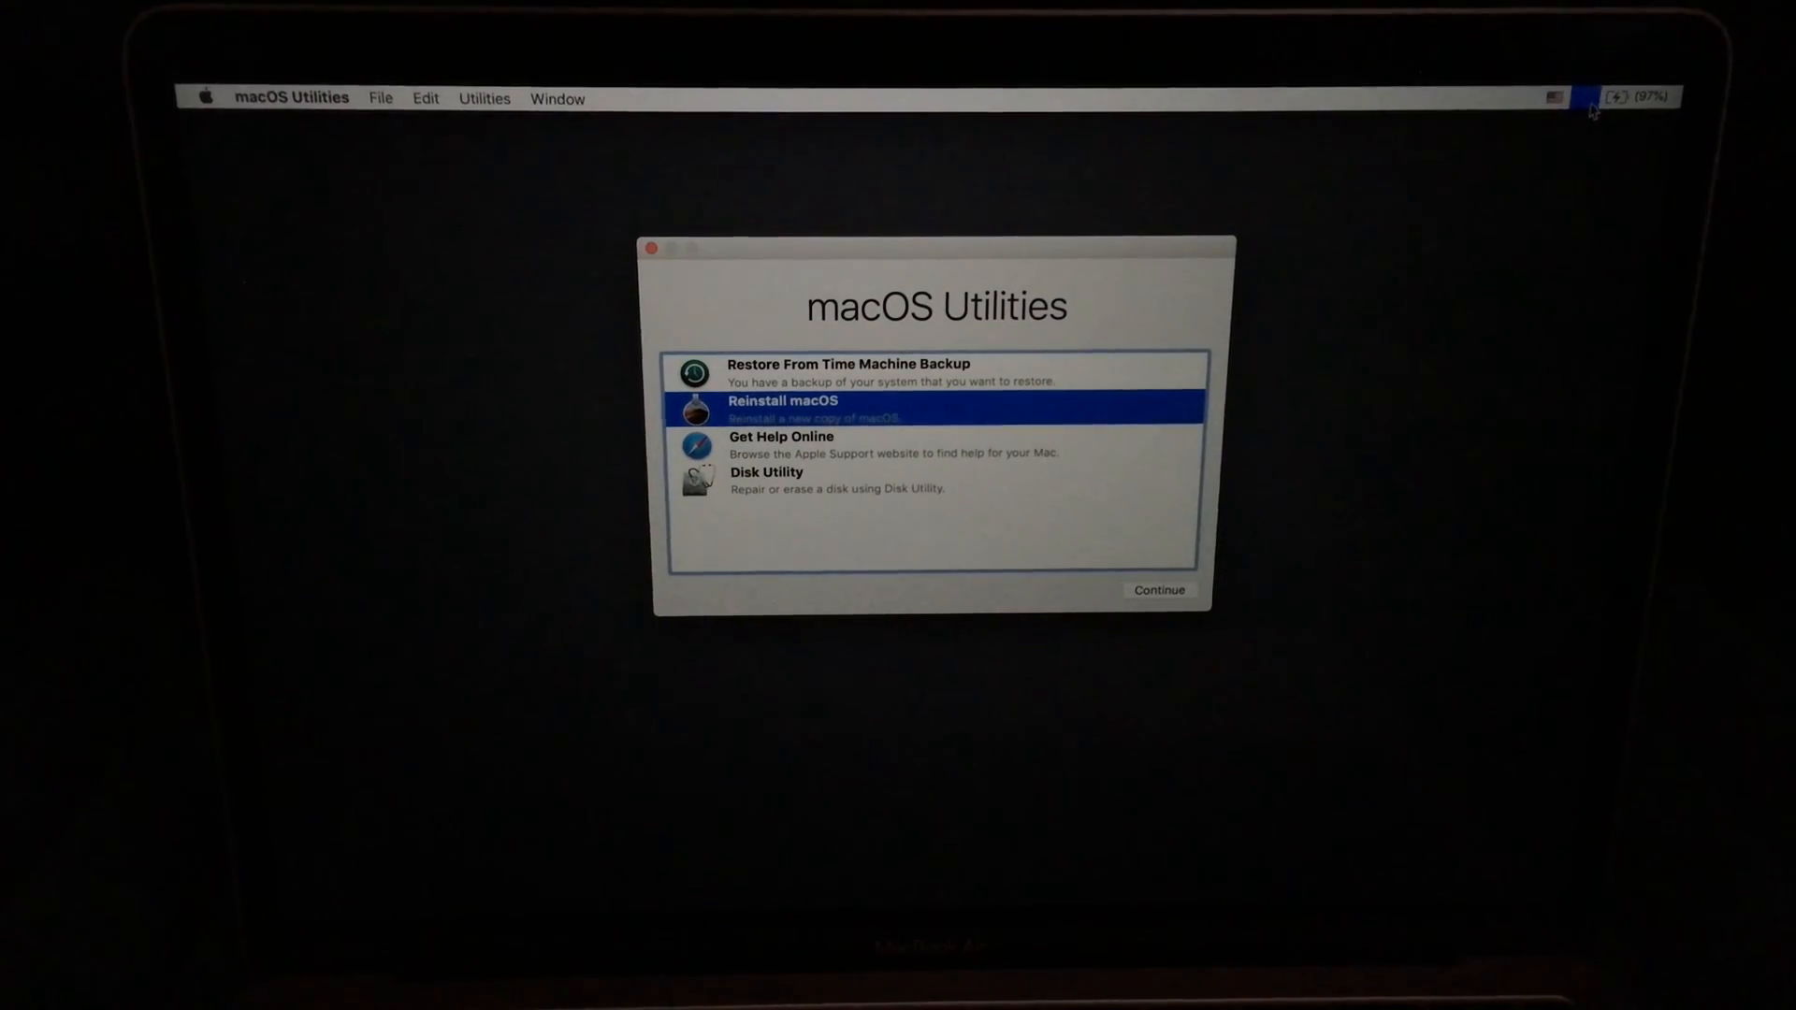
click(1551, 98)
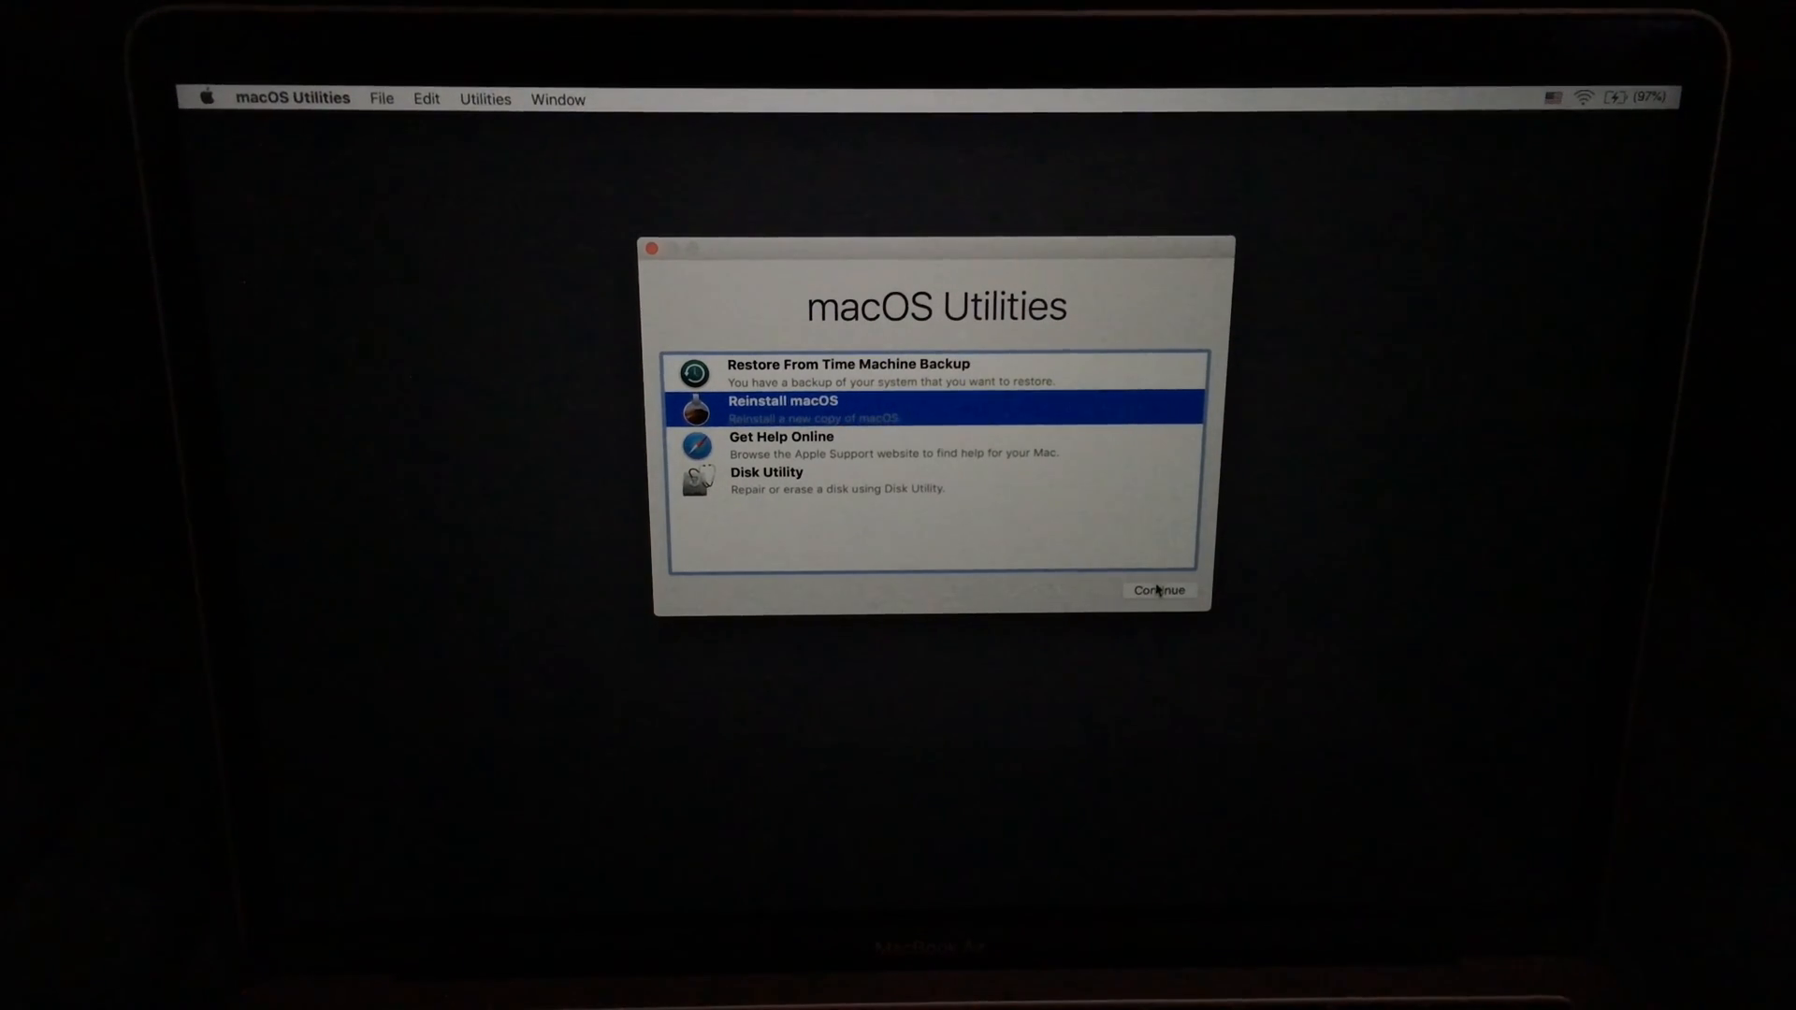
click(1158, 590)
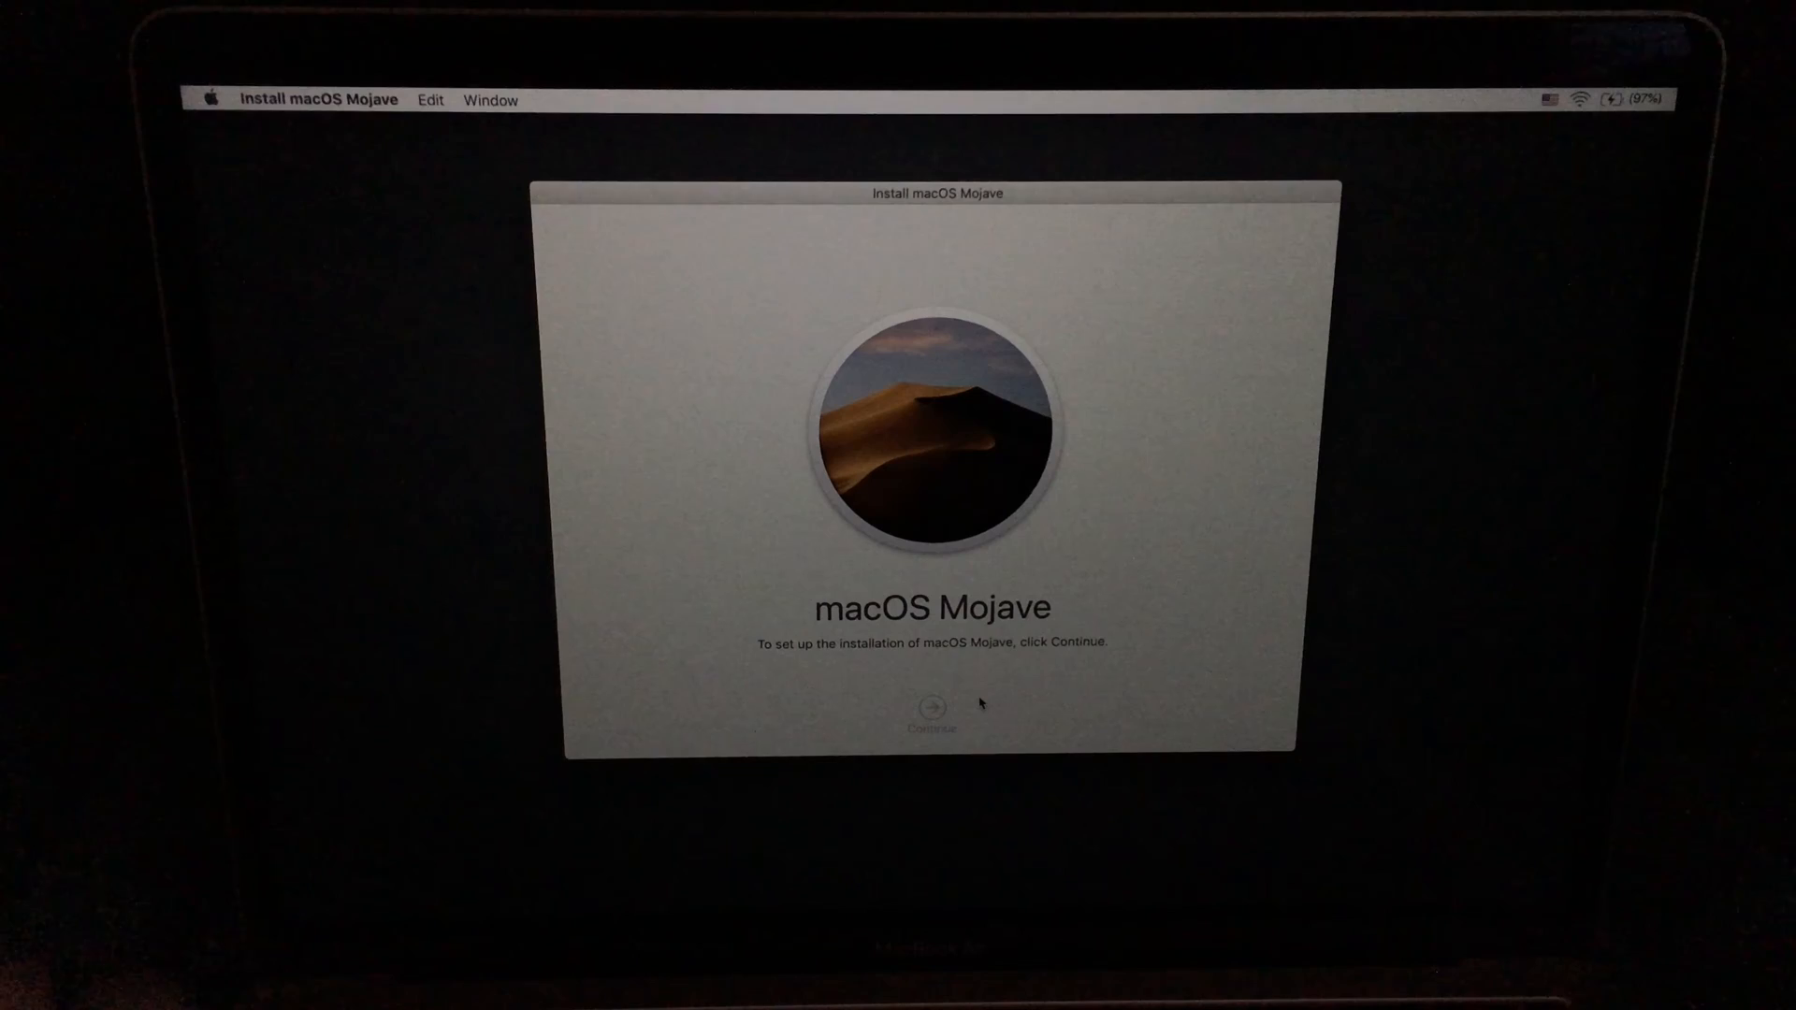
- Continue past the Mojave welcome screen and accept the software license agreement
click(932, 704)
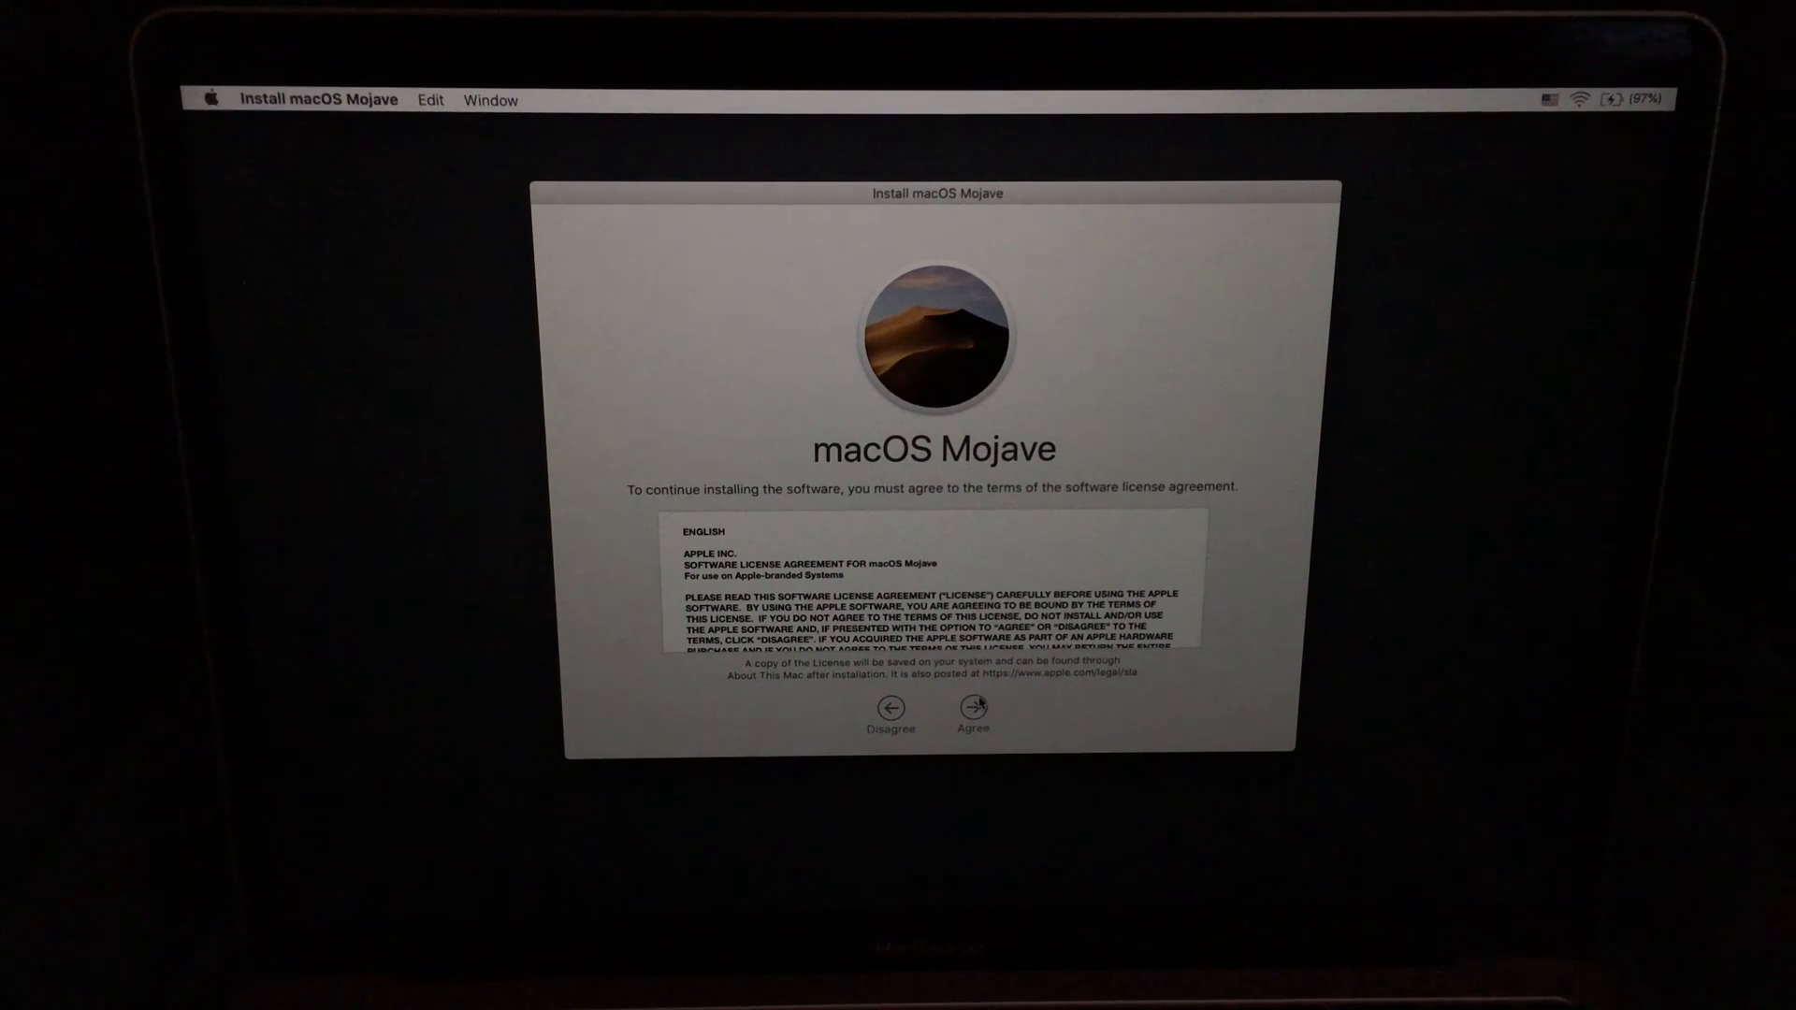
click(971, 710)
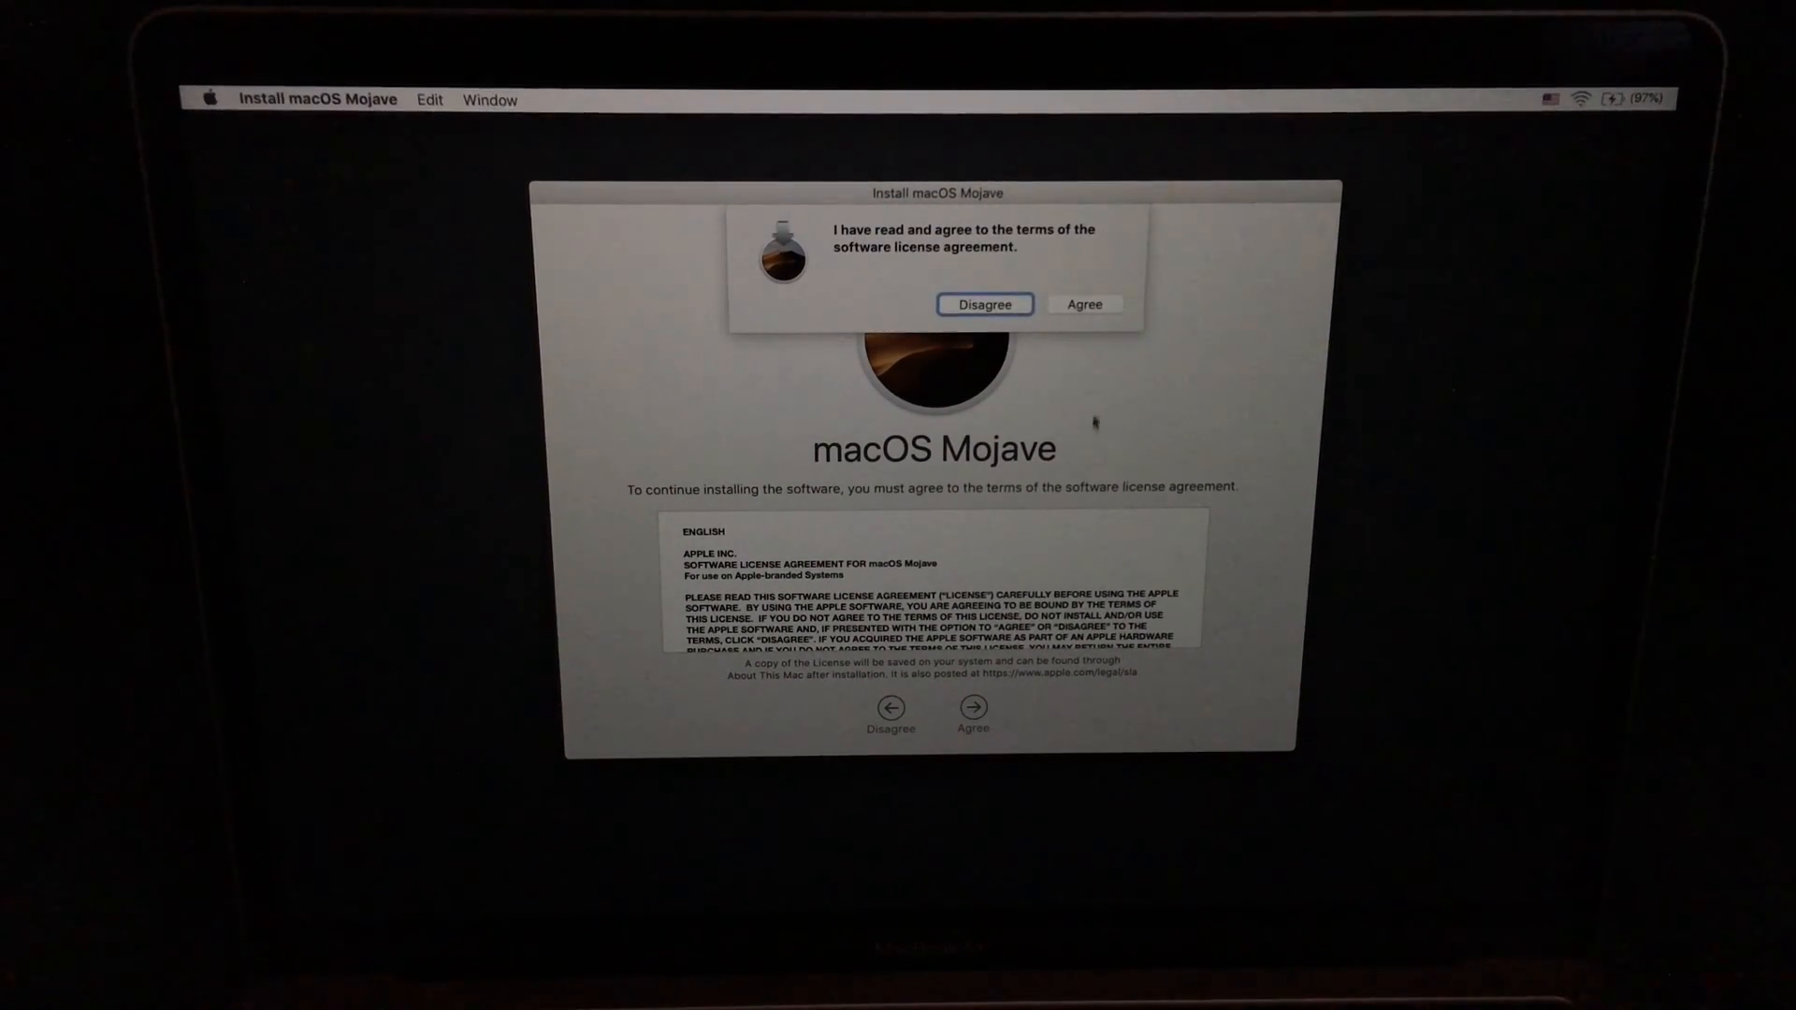
click(1083, 303)
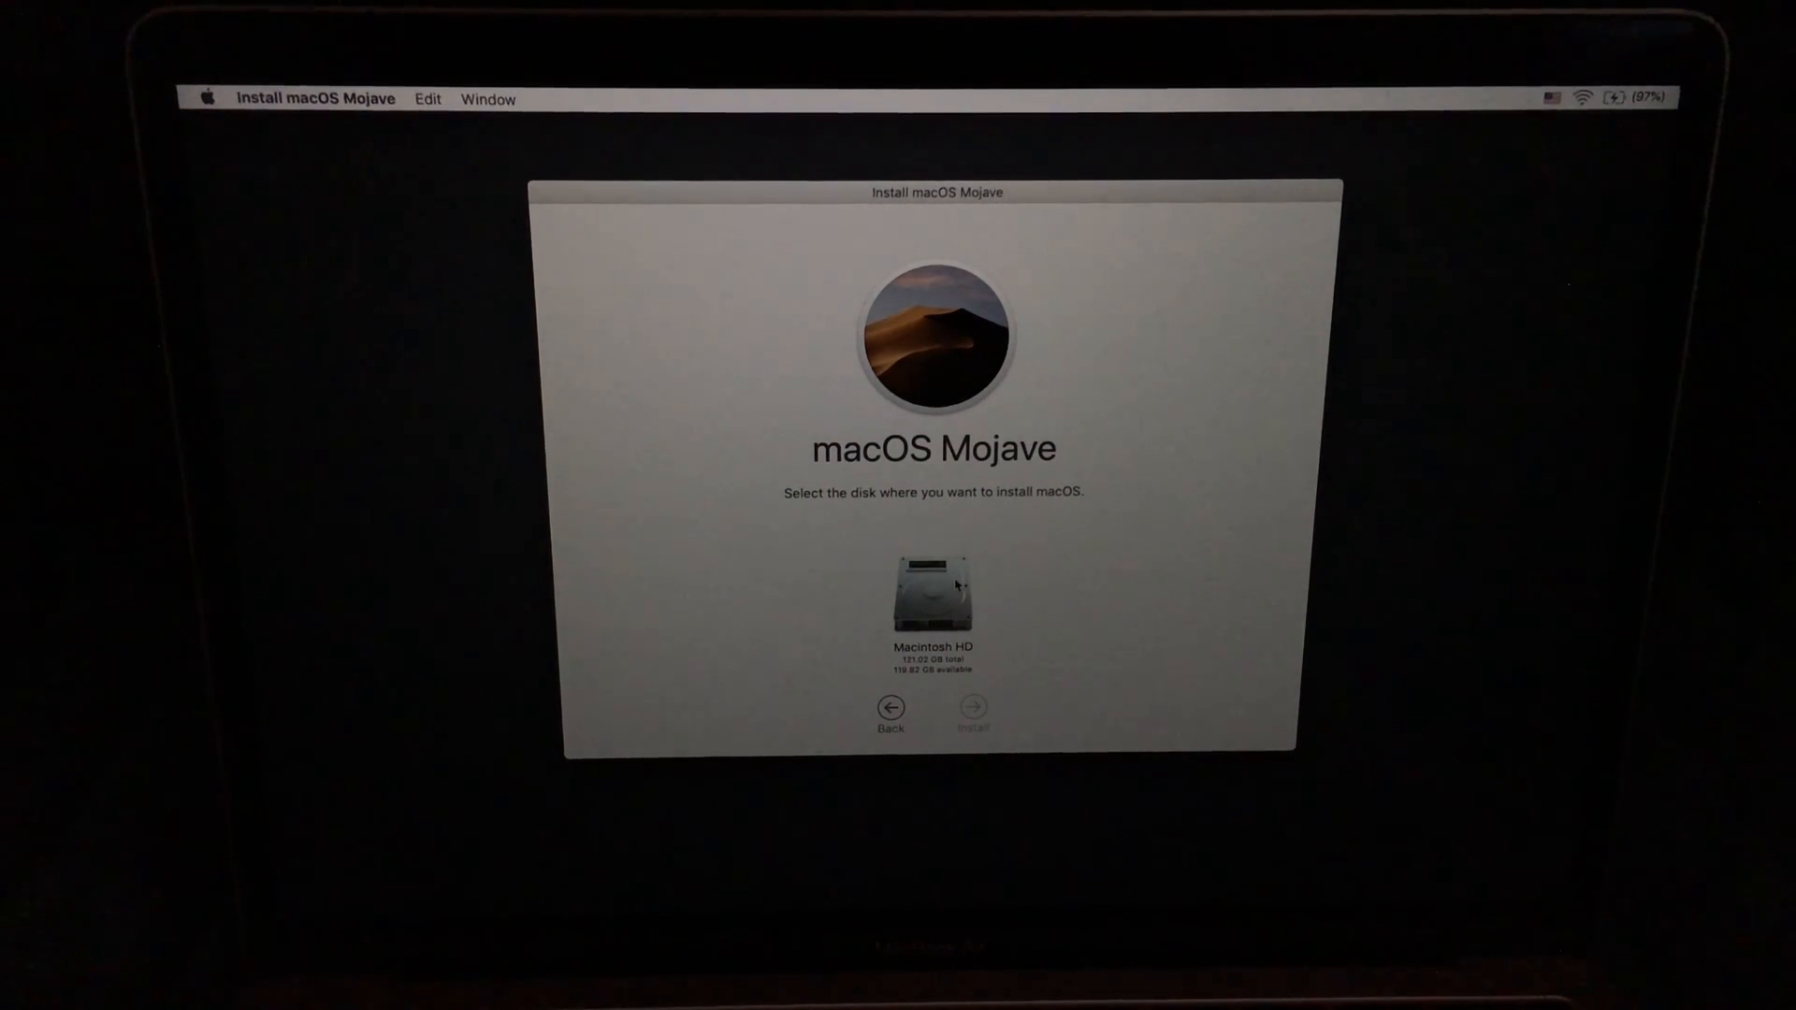
- Select Macintosh HD as the target disk and start installing Mojave
click(933, 596)
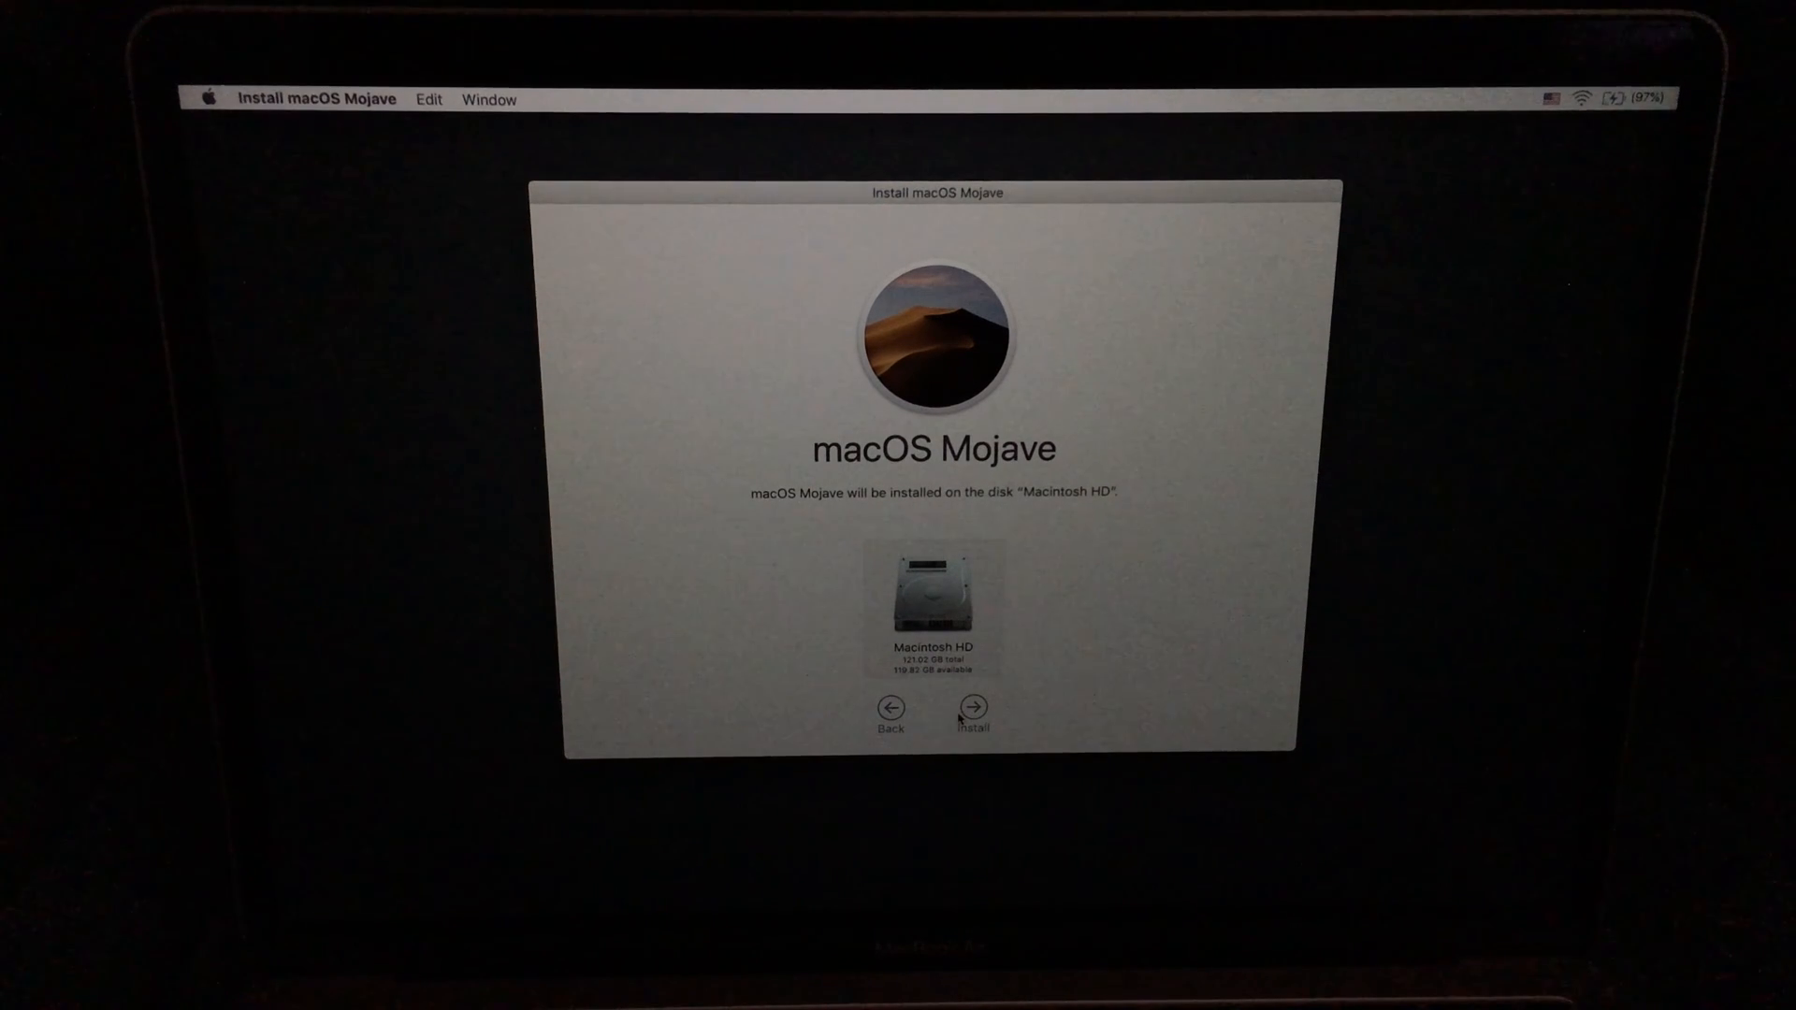
click(970, 704)
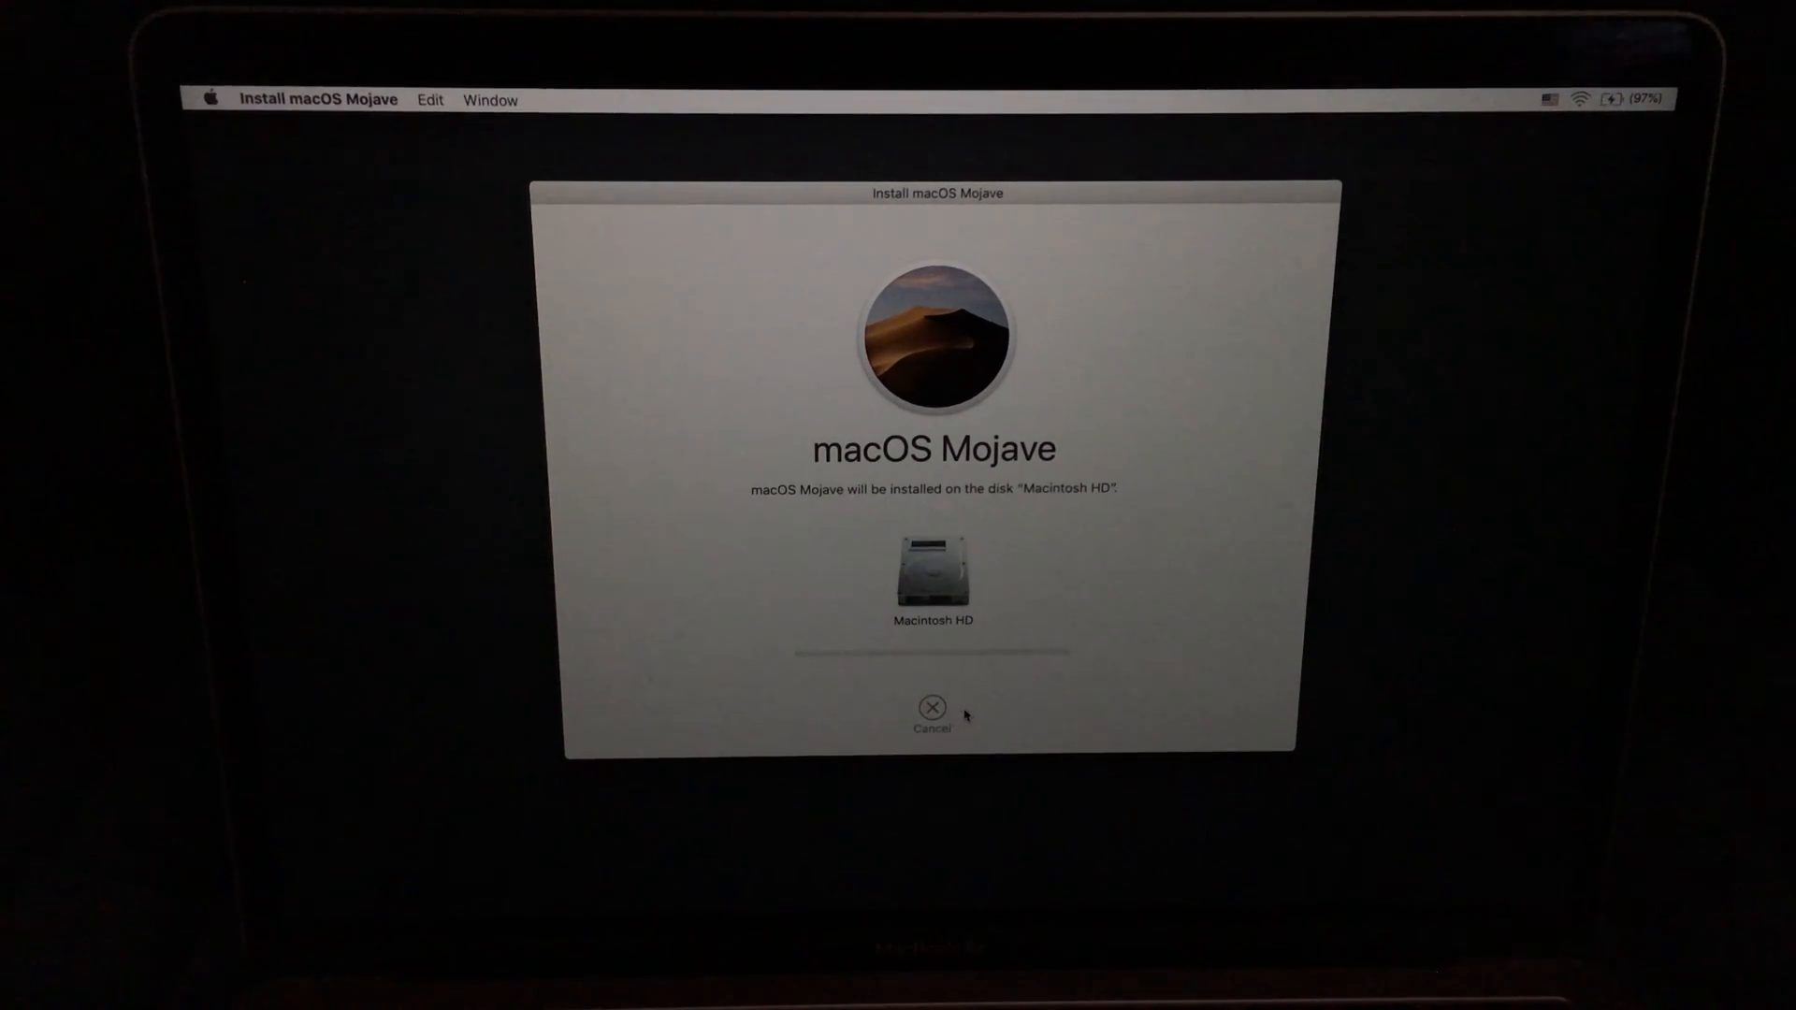